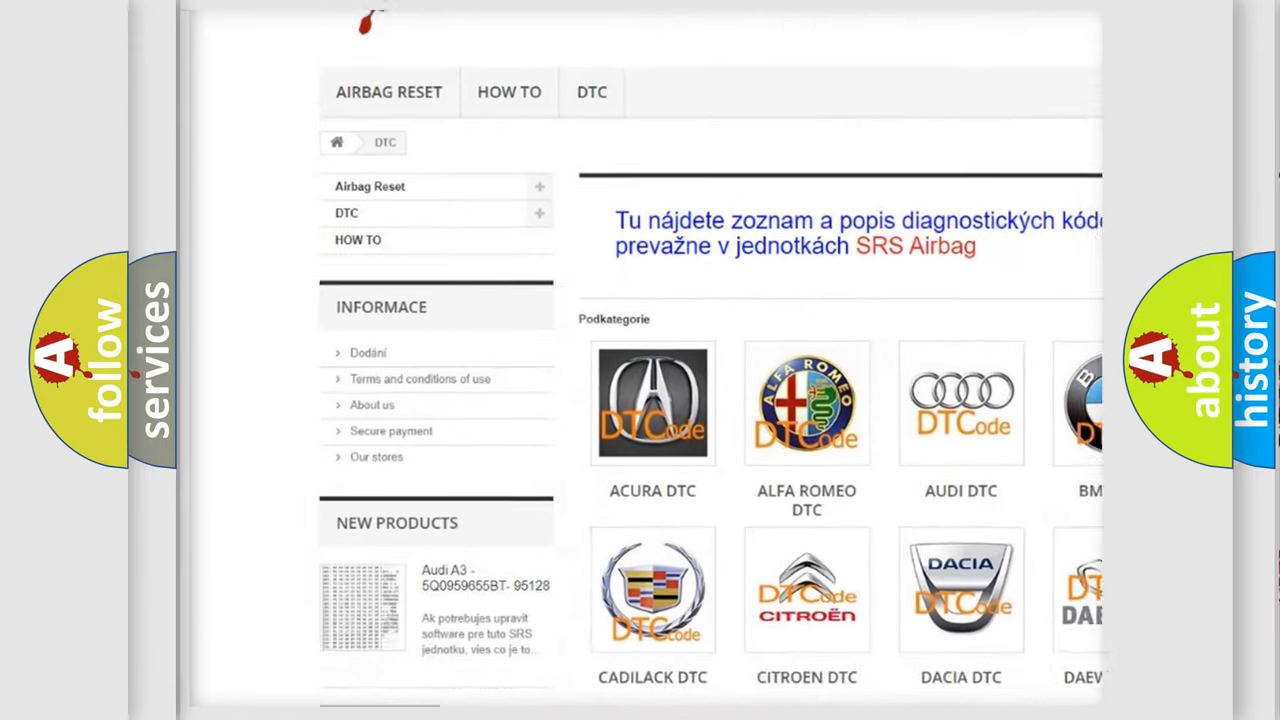
pyautogui.scroll(-3)
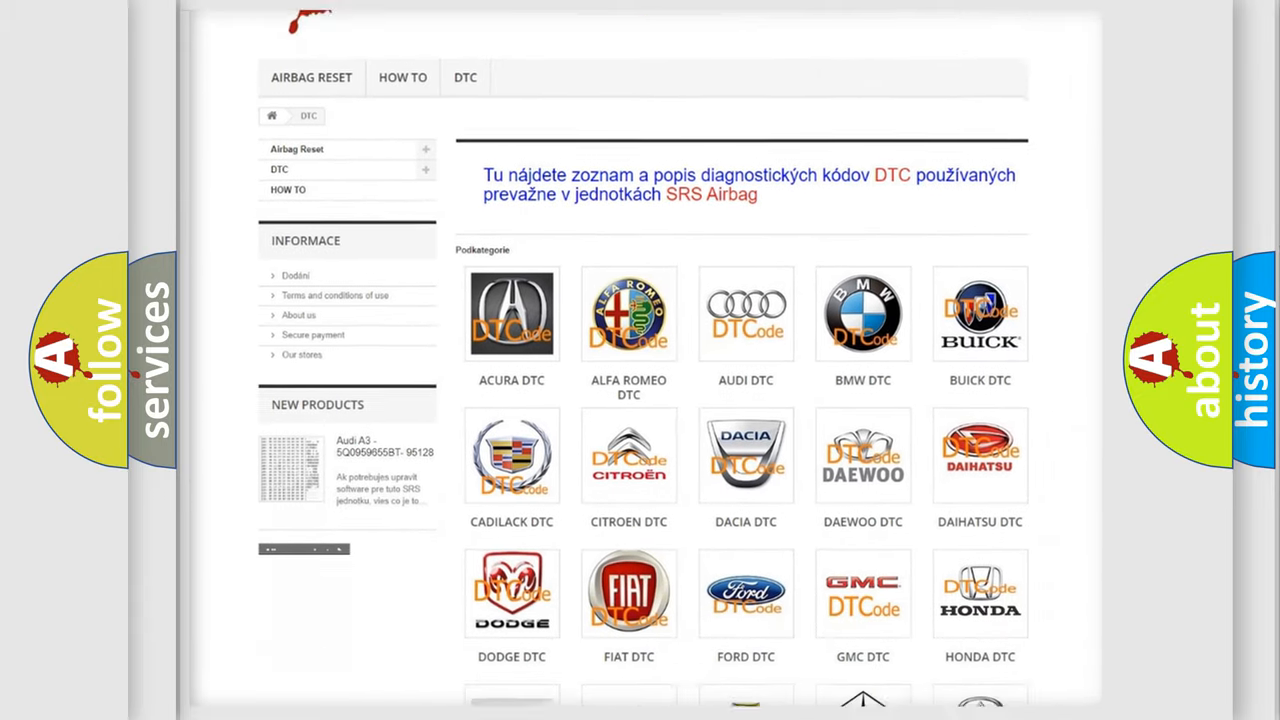
pyautogui.scroll(-3)
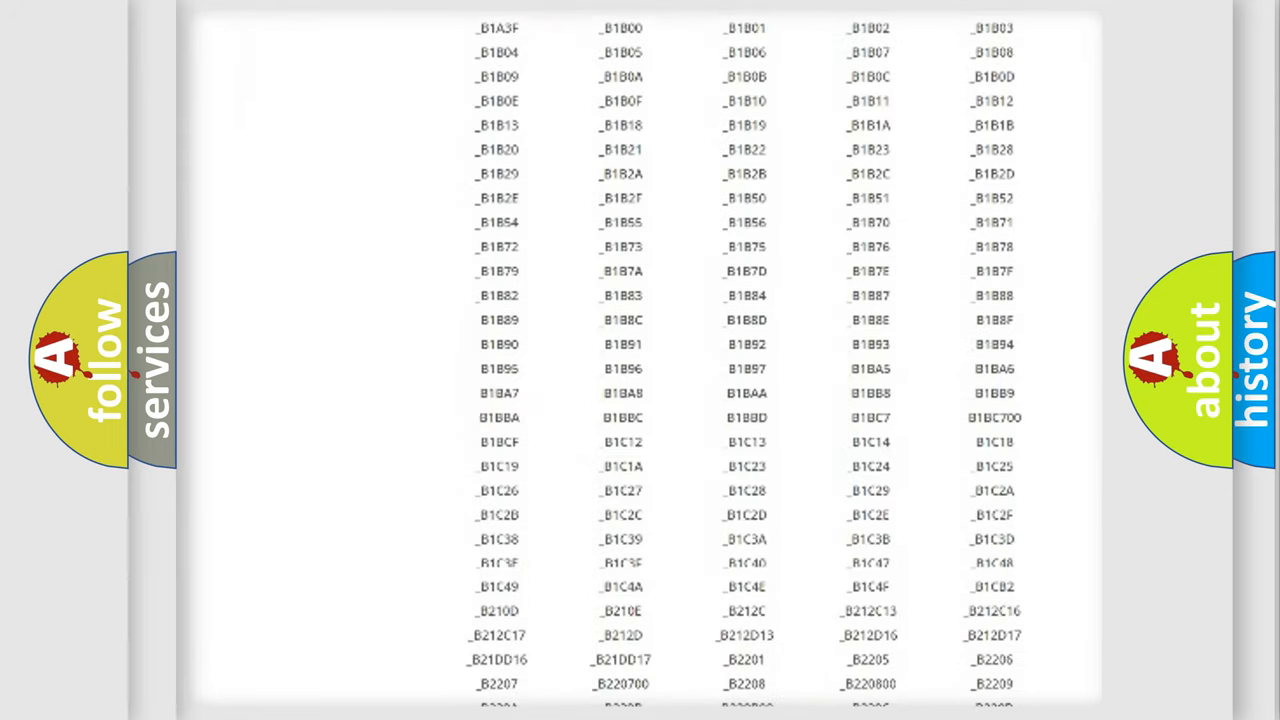
pyautogui.scroll(-3)
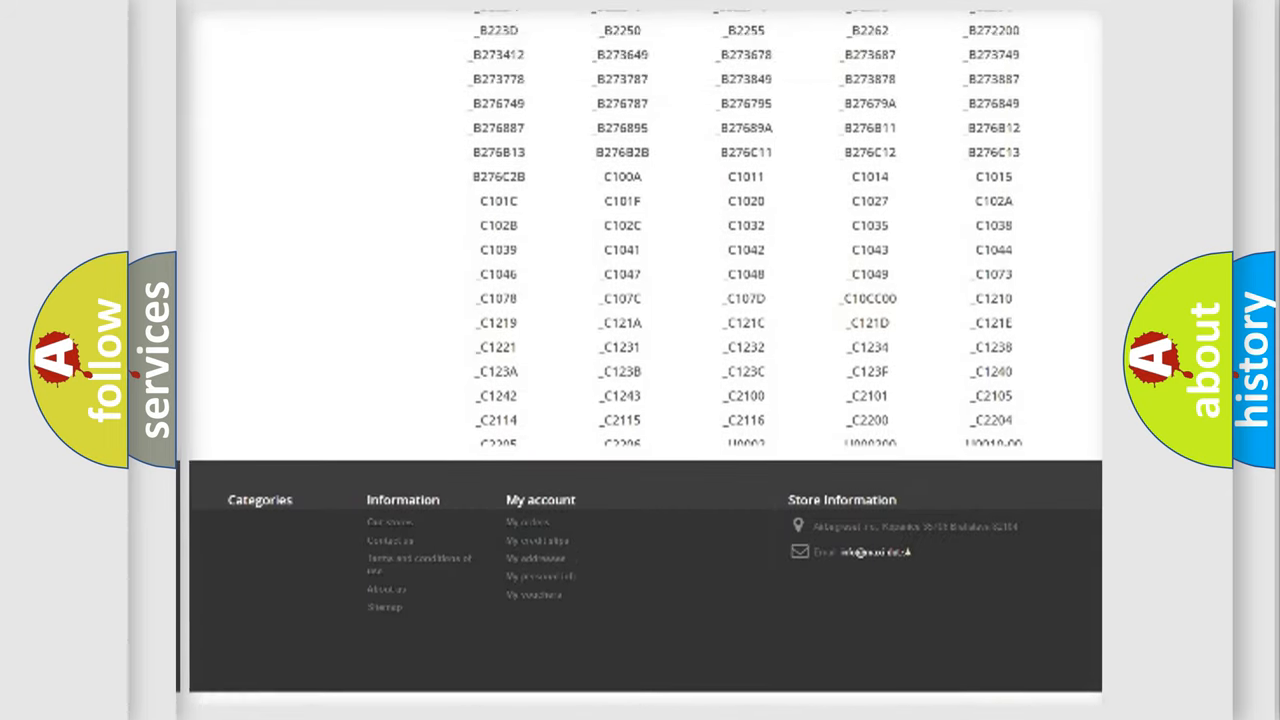
pyautogui.scroll(3)
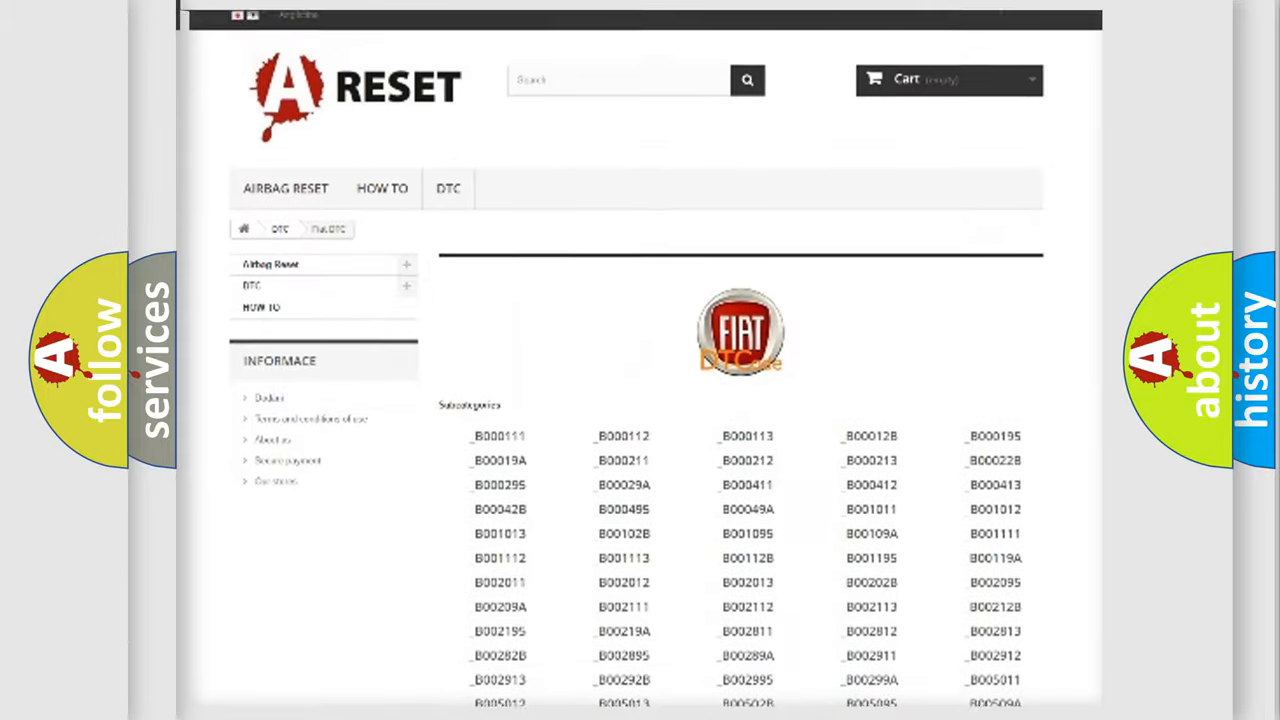